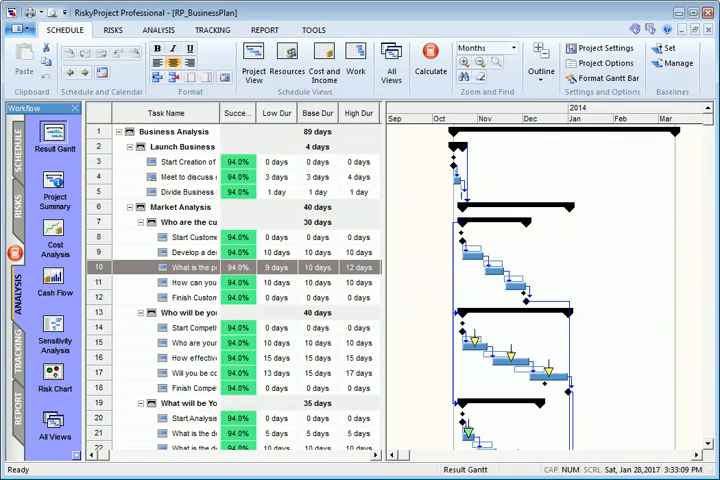
View the low, base and high durations of the 'What is the potential market share?' task.
click(276, 268)
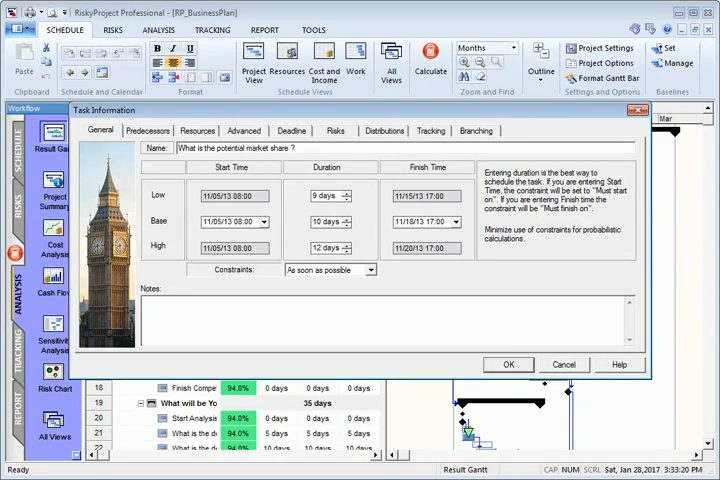
Dismiss the Task Information dialog for the market share task.
click(384, 130)
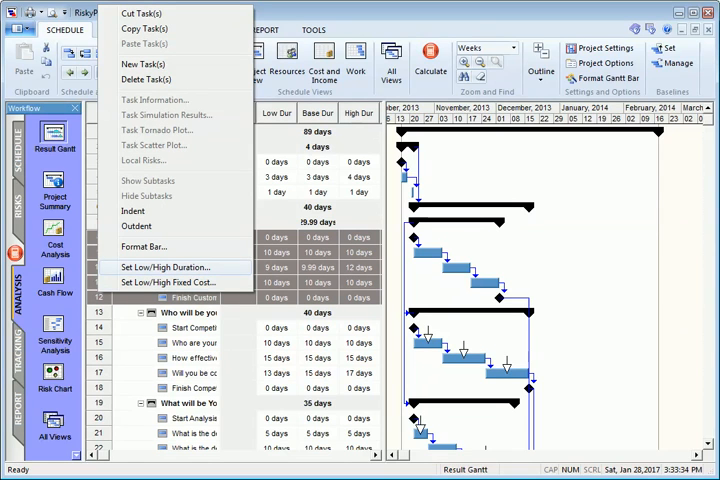
Apply low 0.9x and high 1.2x base durations with a Triangular distribution to the research subtasks.
click(168, 268)
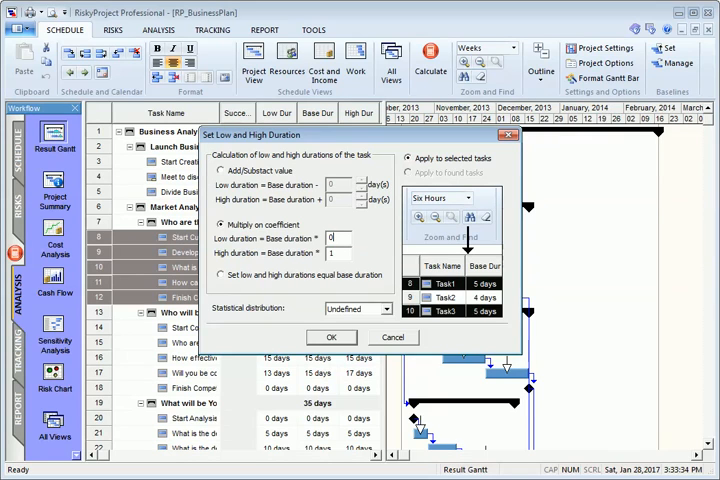
text(0.9)
click(338, 252)
text(.1)
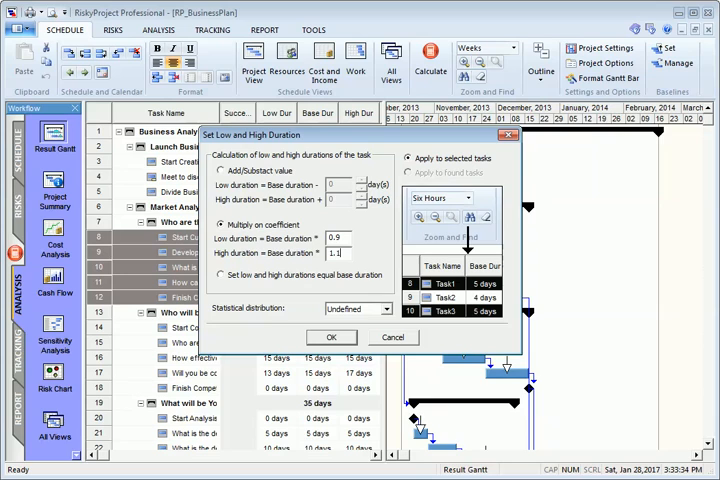
click(388, 308)
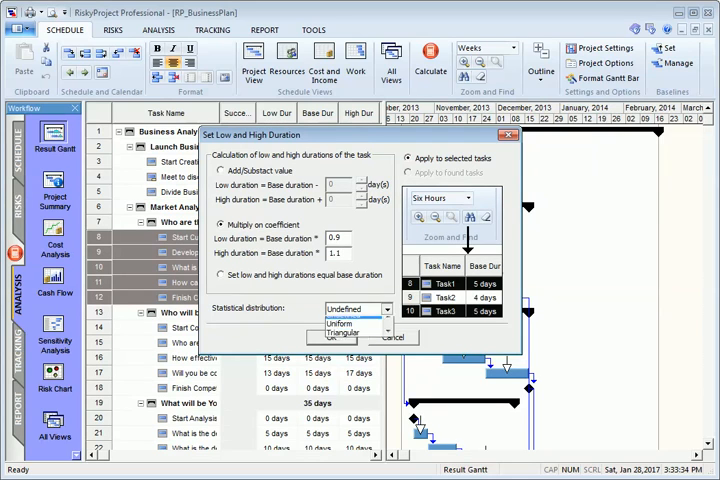
click(356, 332)
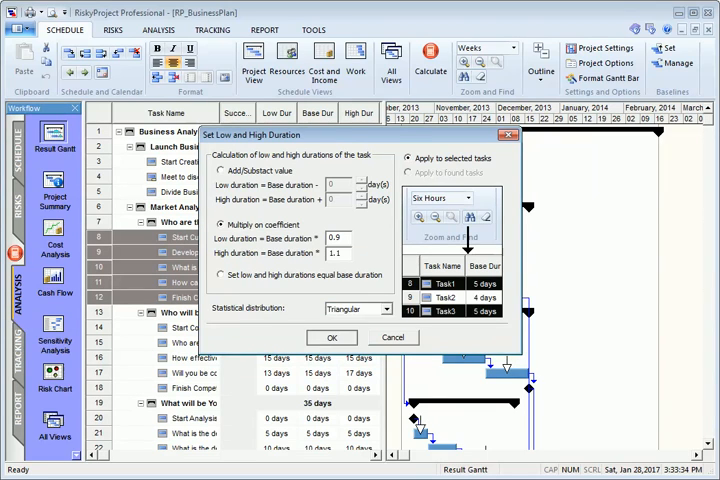
click(332, 336)
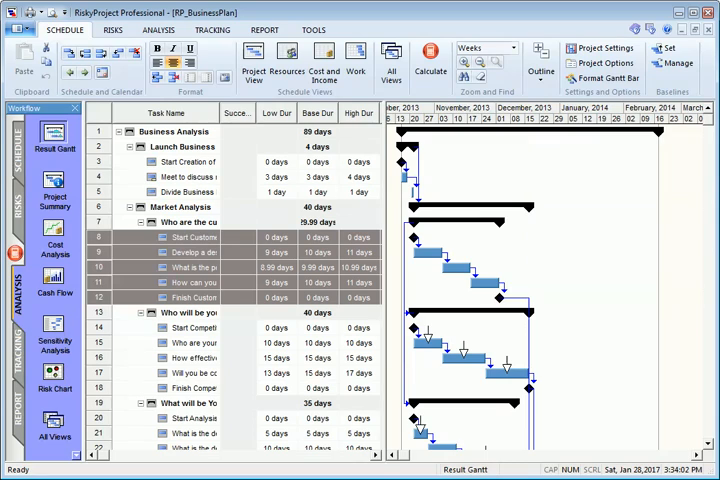